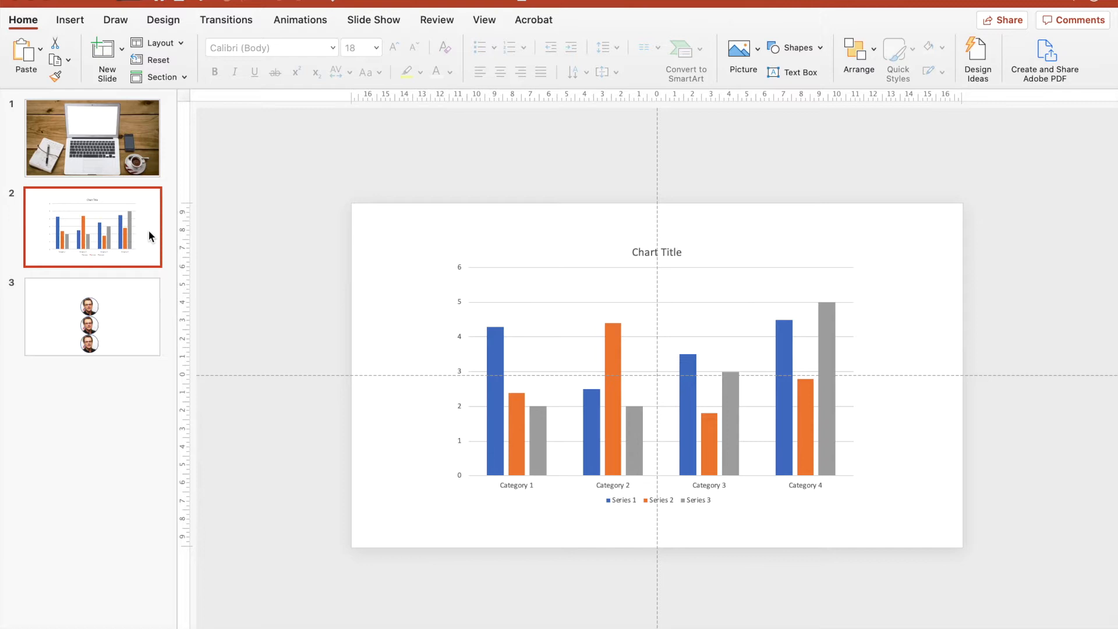
pyautogui.moveTo(143, 240)
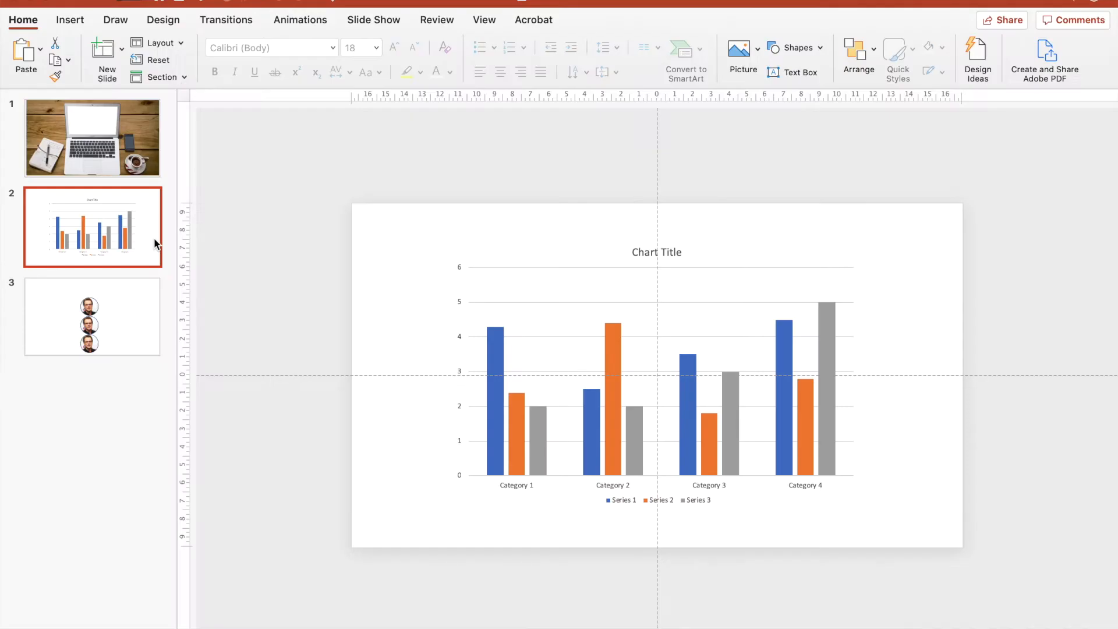
# Step: Browse the slide thumbnails and land on slide 1, the desk photo with laptop and phone
pyautogui.click(92, 317)
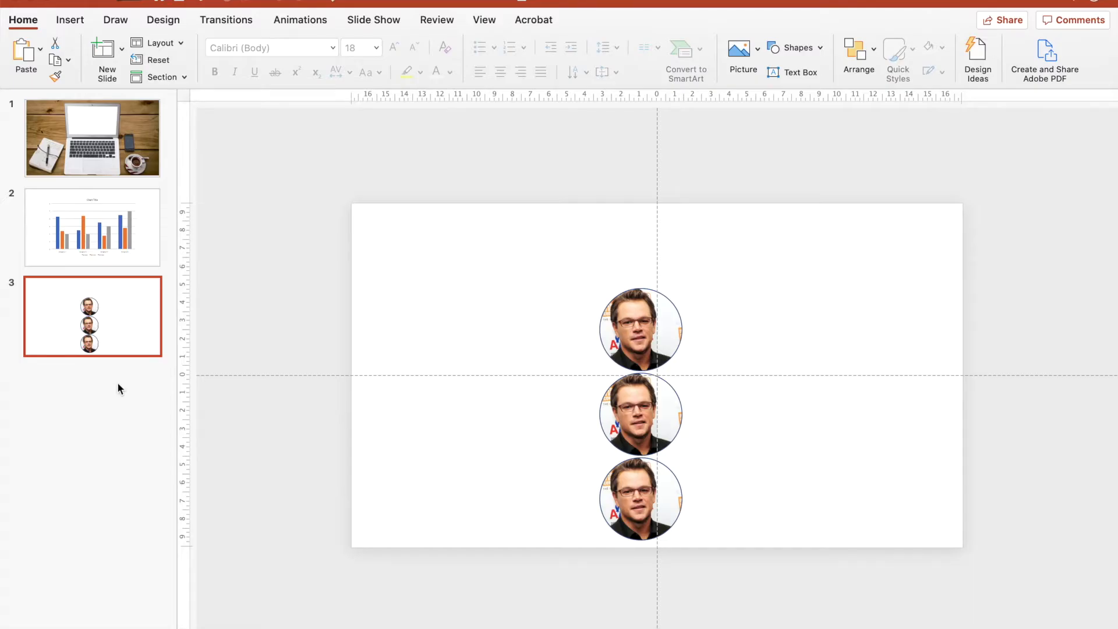
pyautogui.moveTo(104, 588)
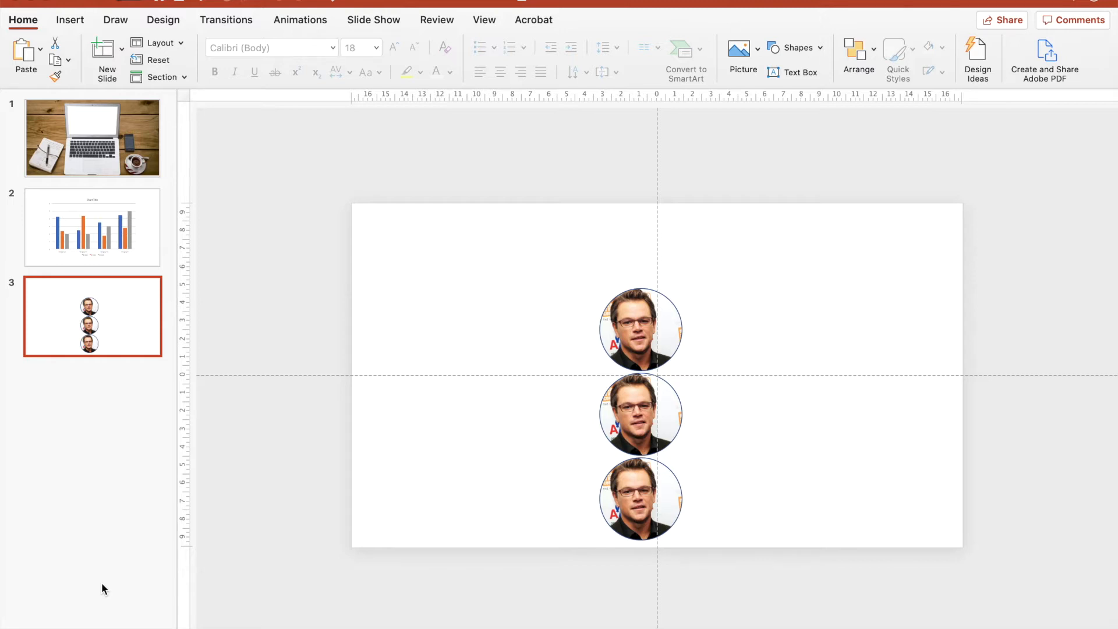
pyautogui.moveTo(105, 579)
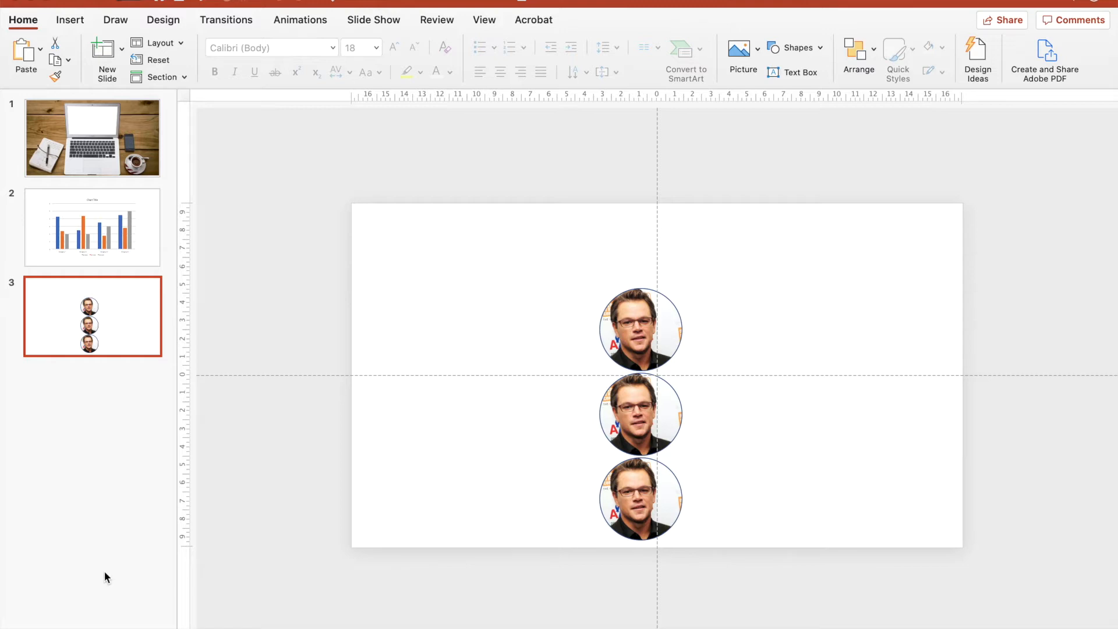
pyautogui.moveTo(114, 554)
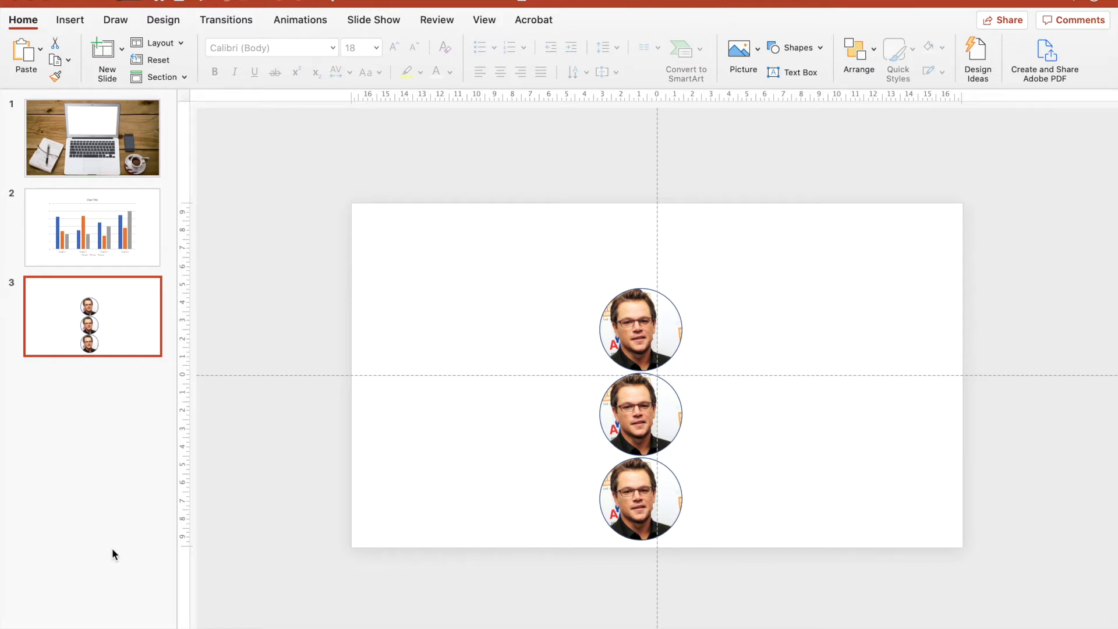
pyautogui.moveTo(121, 419)
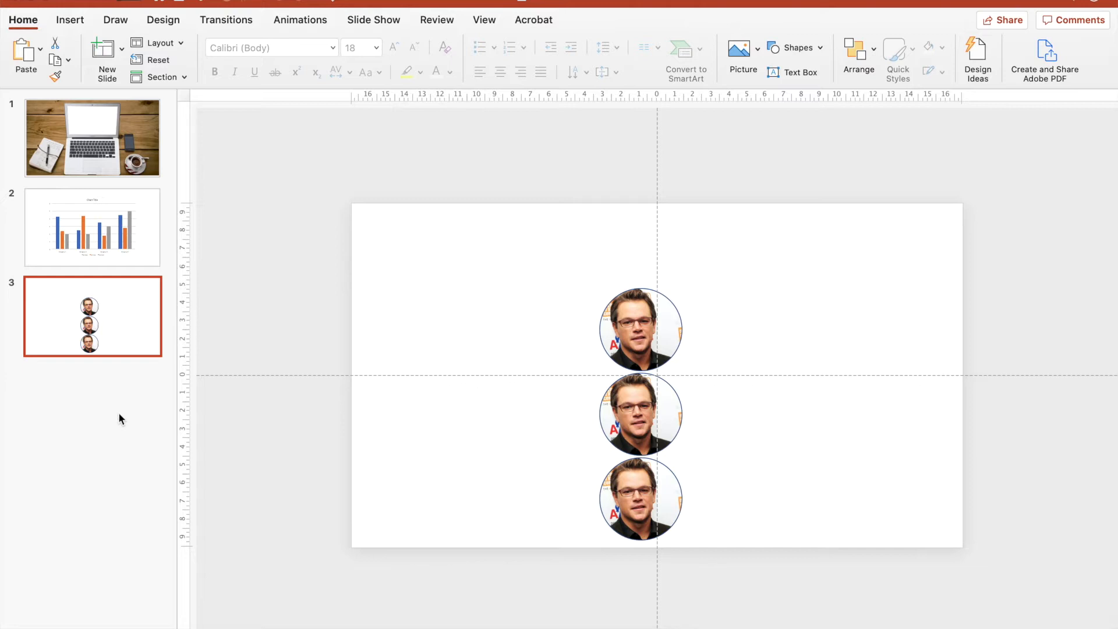
pyautogui.click(92, 228)
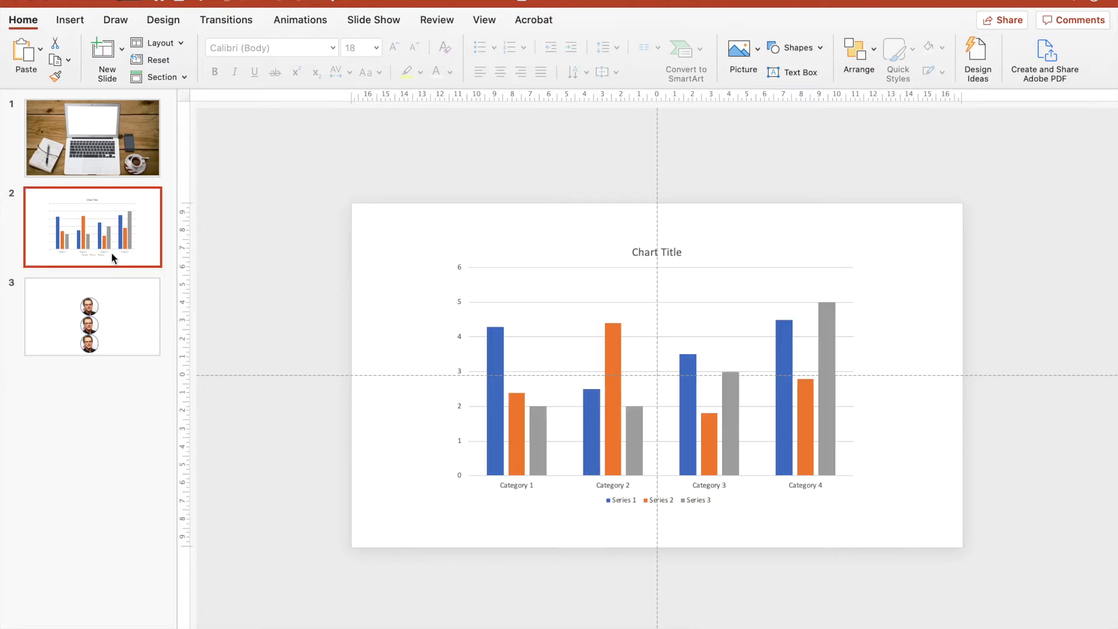
pyautogui.click(92, 137)
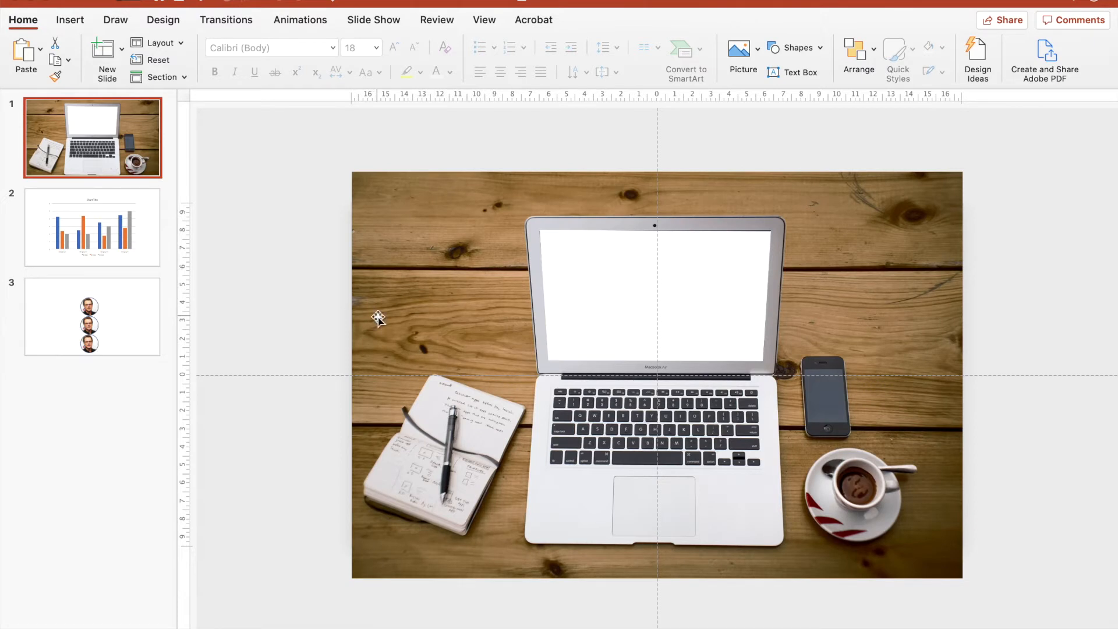
pyautogui.moveTo(421, 317)
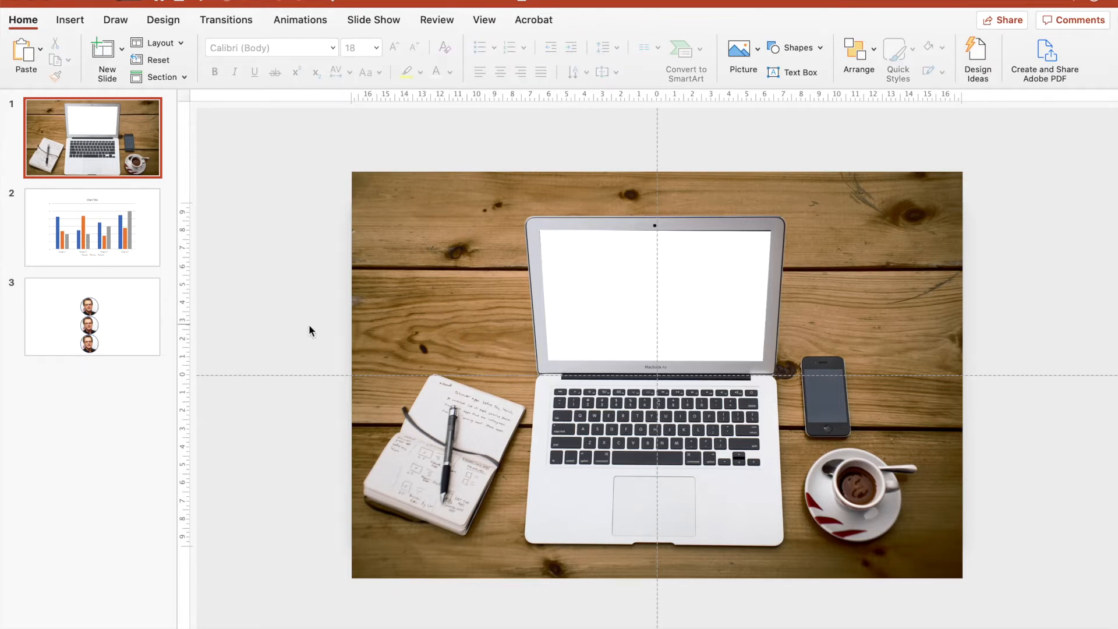
pyautogui.moveTo(119, 324)
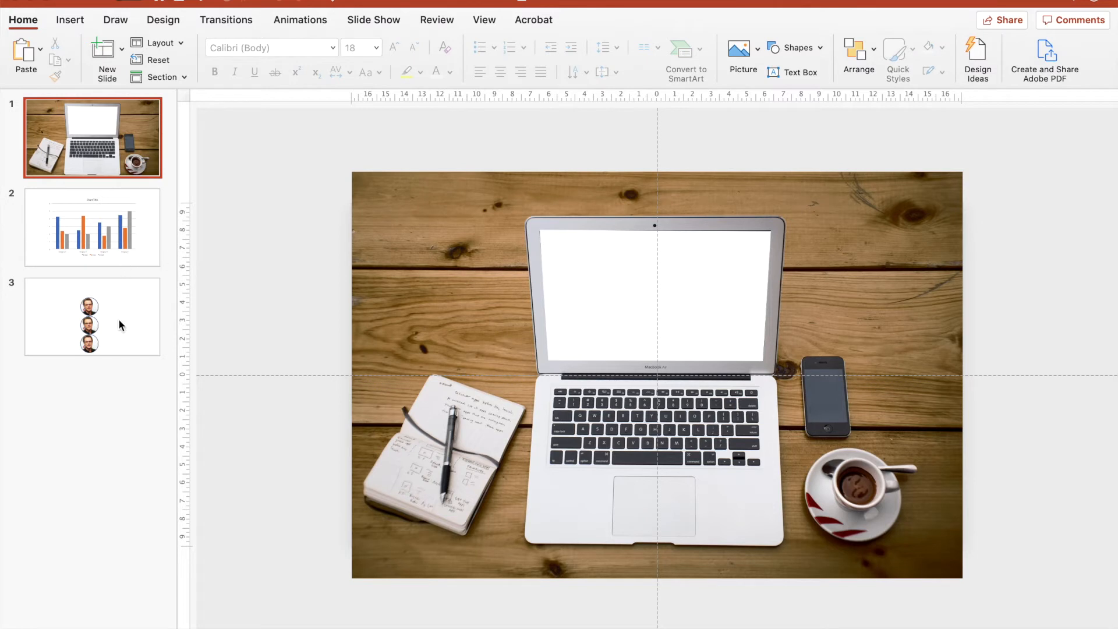
pyautogui.moveTo(713, 347)
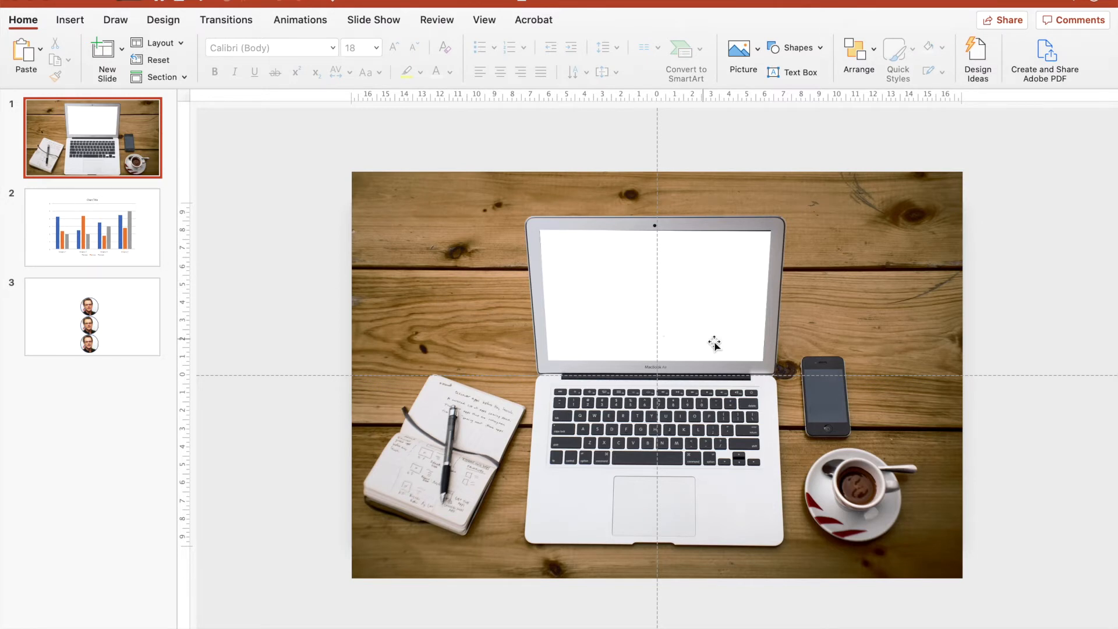
pyautogui.moveTo(735, 329)
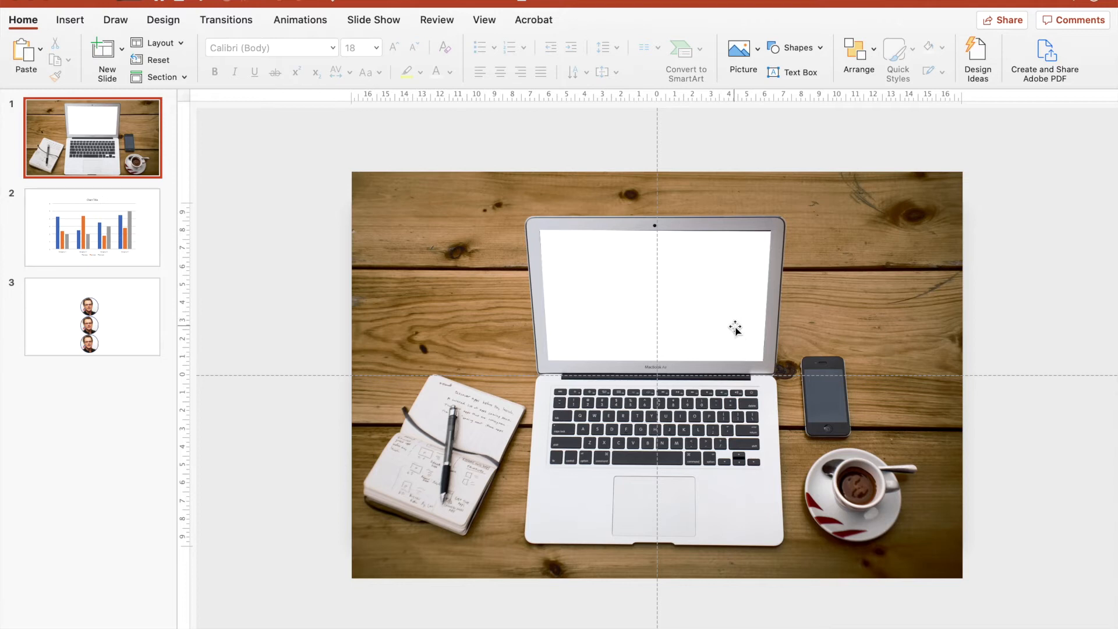
pyautogui.moveTo(305, 185)
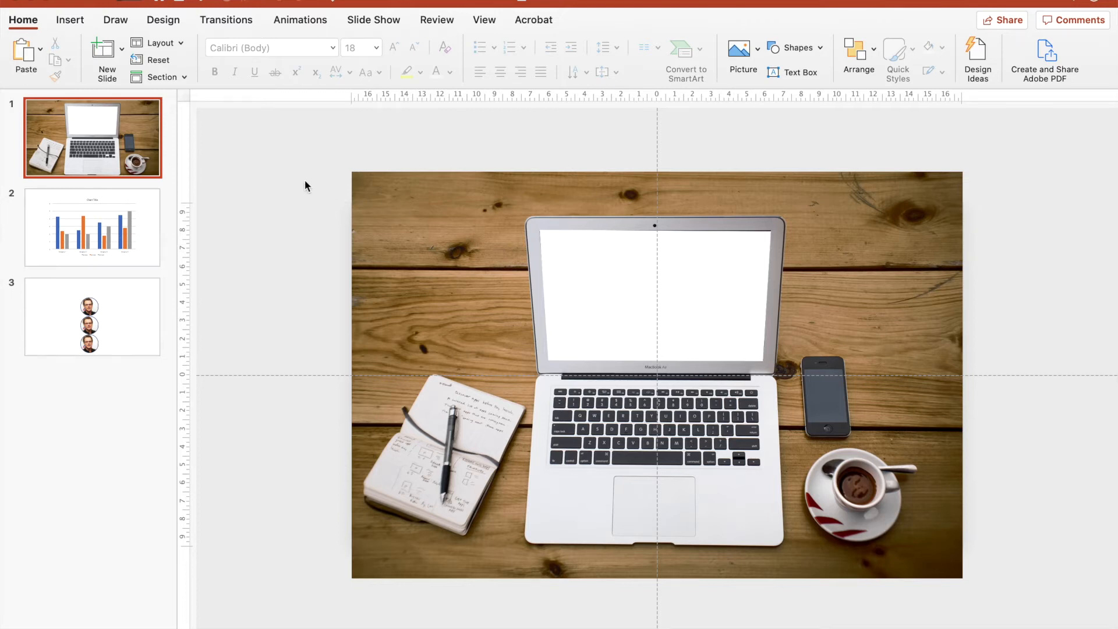
pyautogui.moveTo(123, 53)
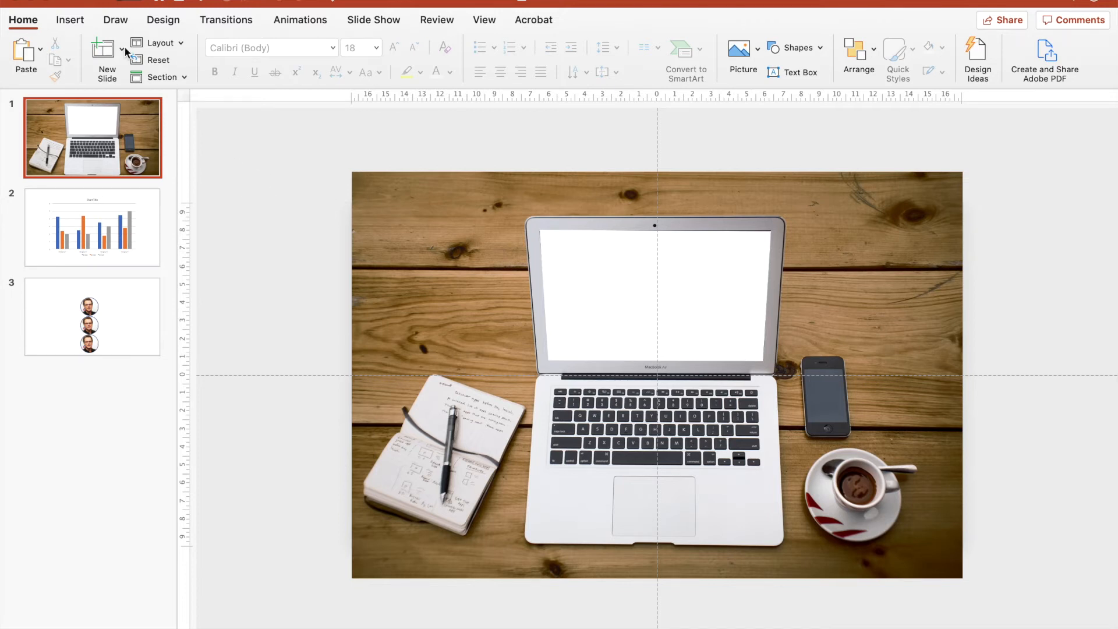
# Step: Insert a Slide Zoom targeting slide 2, the chart slide, onto the desk photo
pyautogui.click(69, 20)
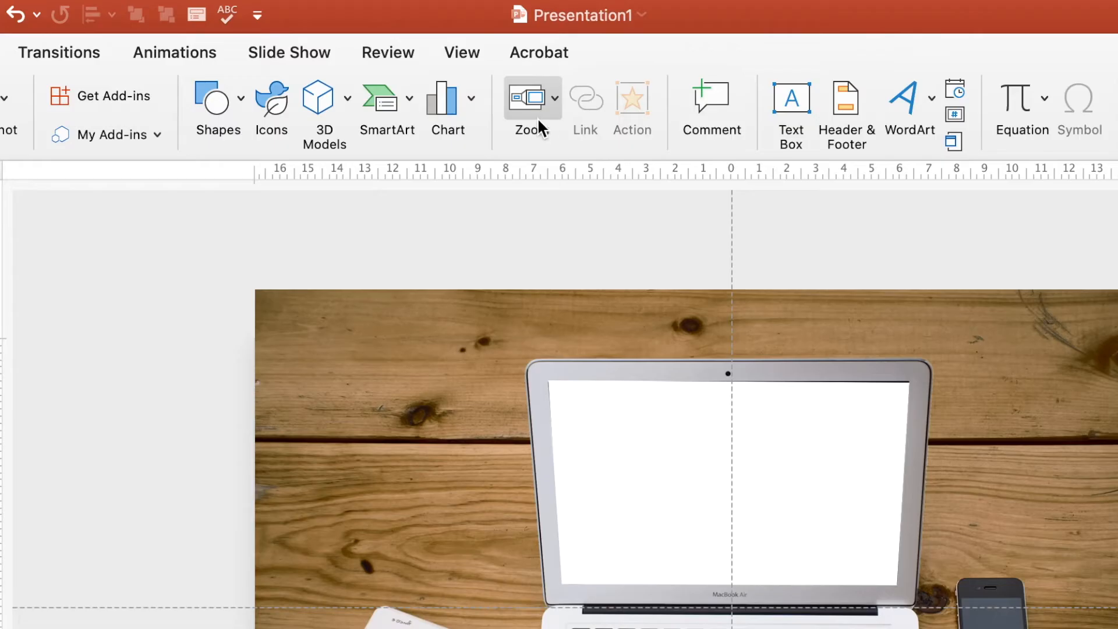
pyautogui.click(555, 98)
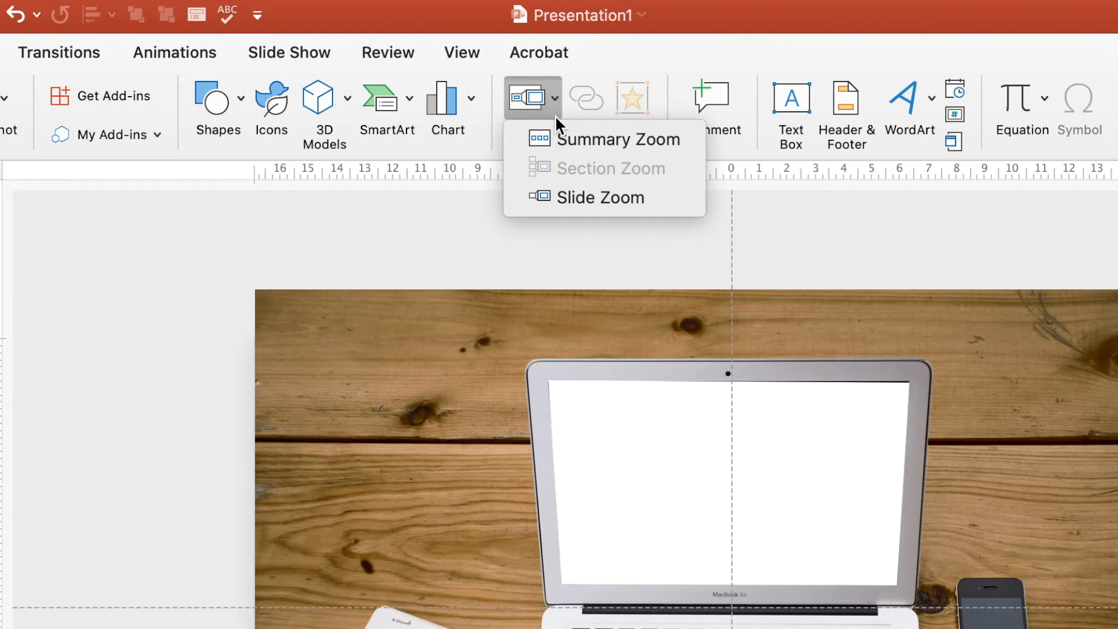
pyautogui.moveTo(633, 208)
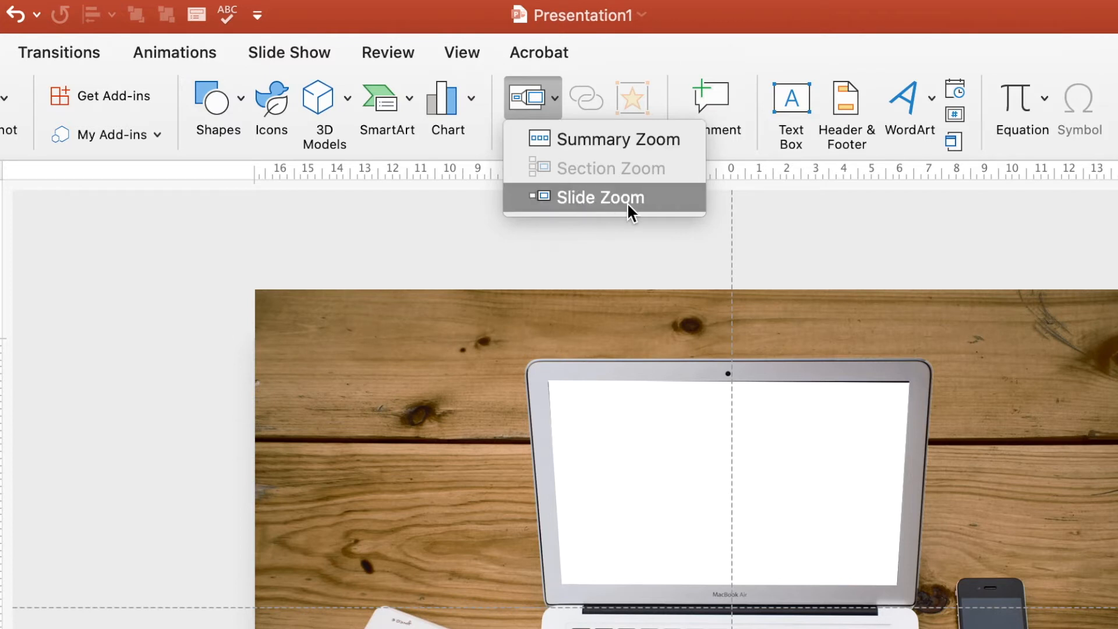
pyautogui.click(599, 197)
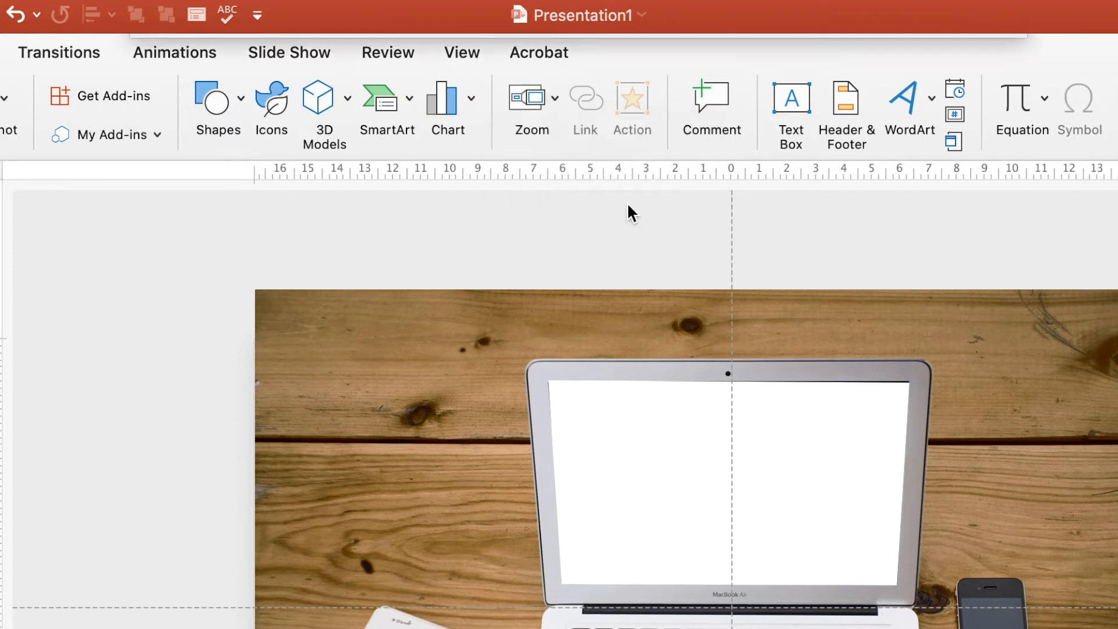
pyautogui.click(531, 95)
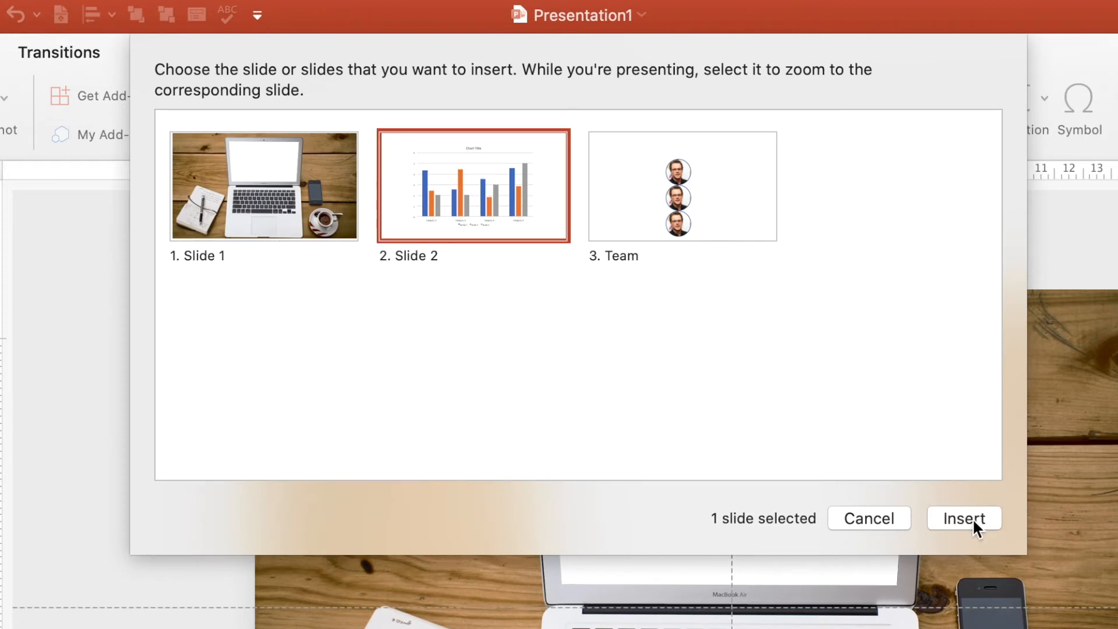
pyautogui.click(964, 517)
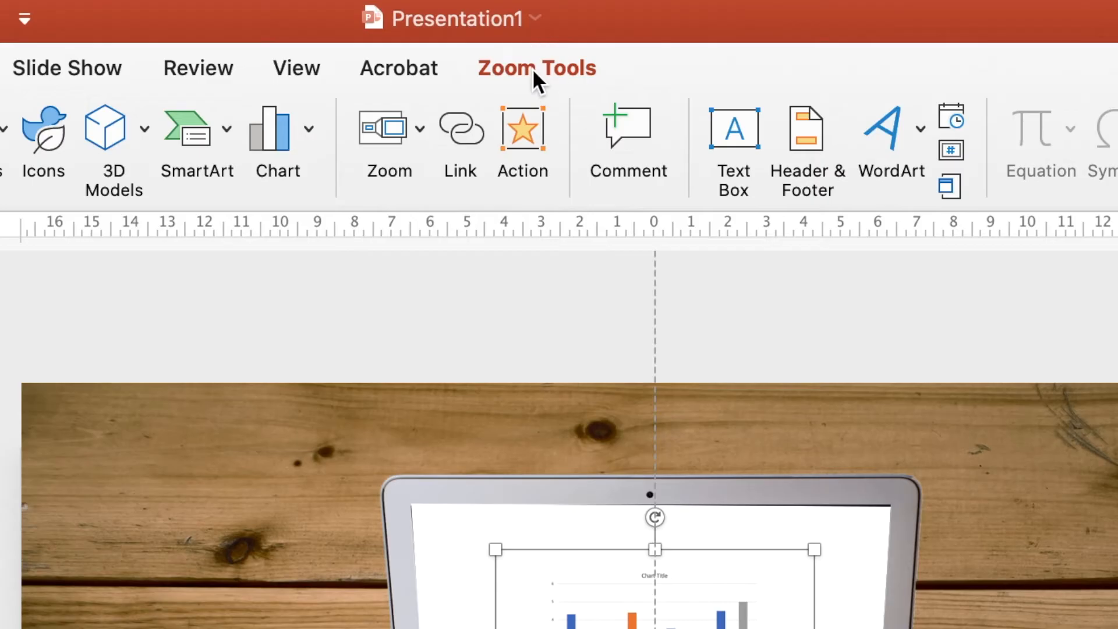
# Step: Set the chart zoom's border to No Outline and enable Return to Zoom
pyautogui.click(535, 68)
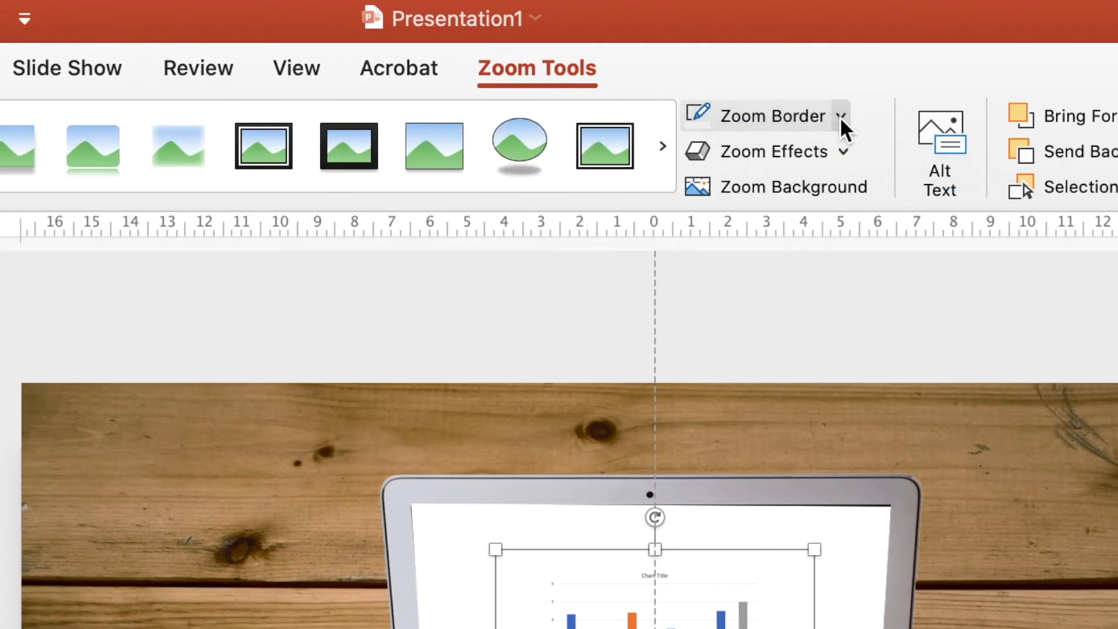
pyautogui.click(841, 116)
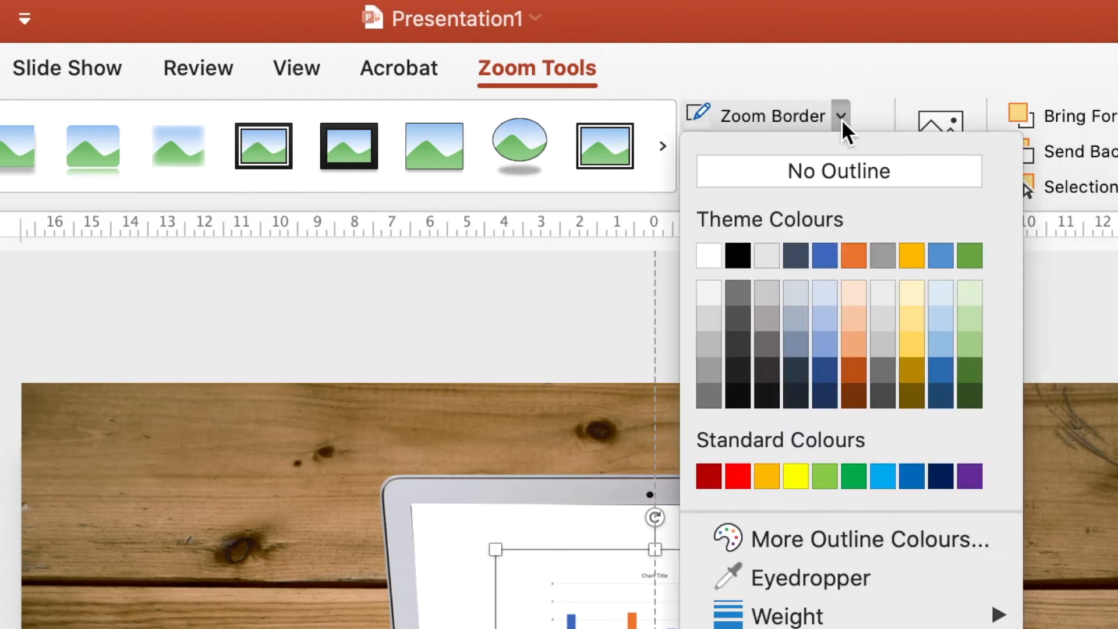
pyautogui.moveTo(843, 186)
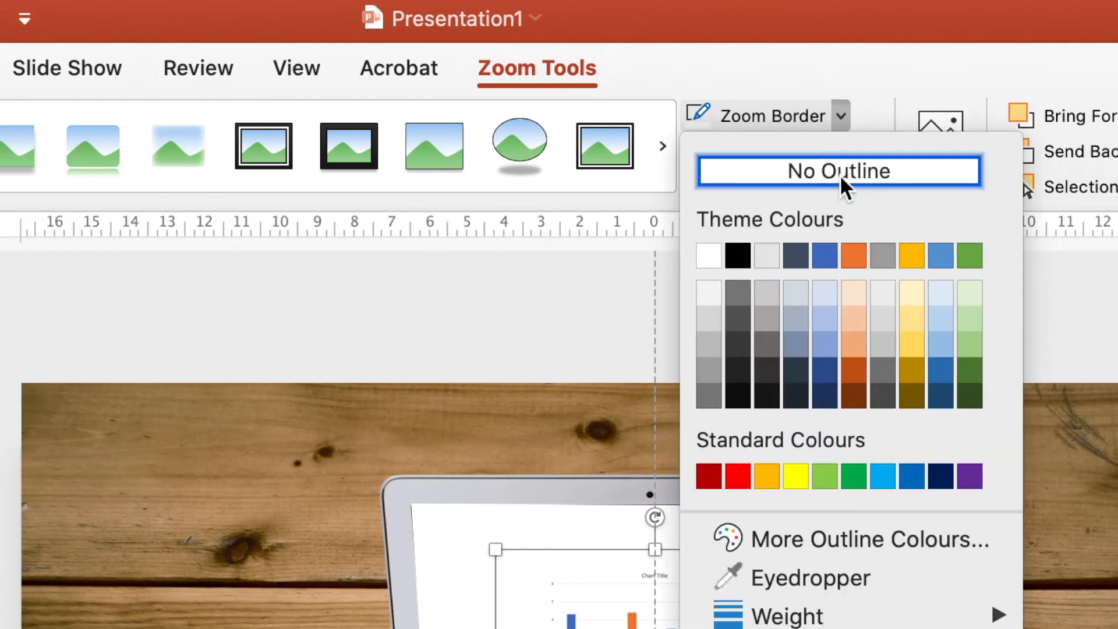
pyautogui.click(840, 171)
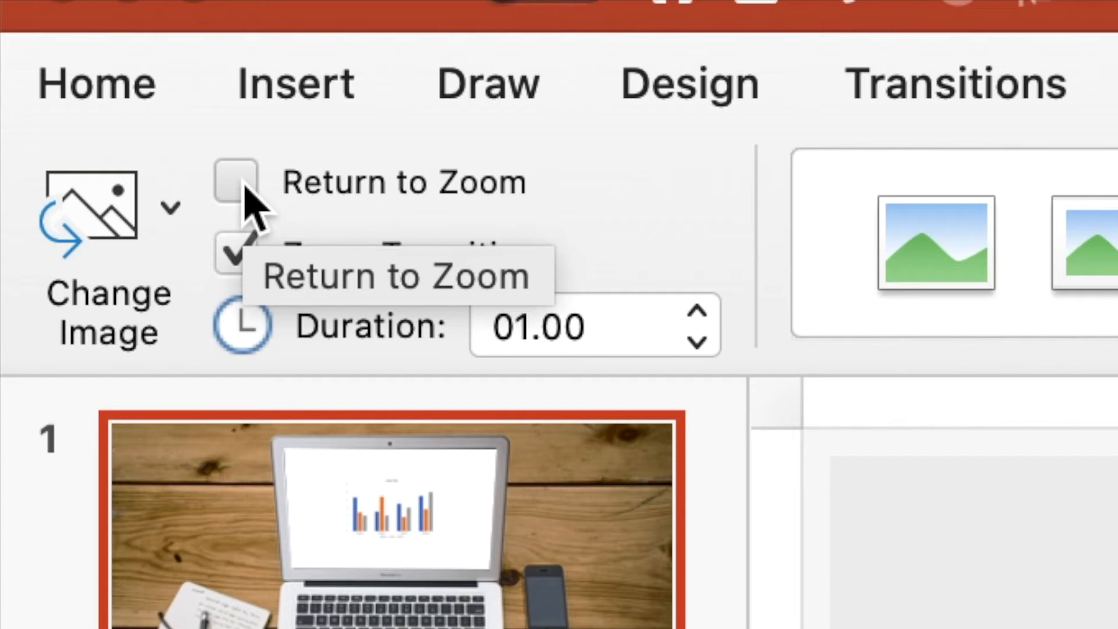
pyautogui.click(238, 181)
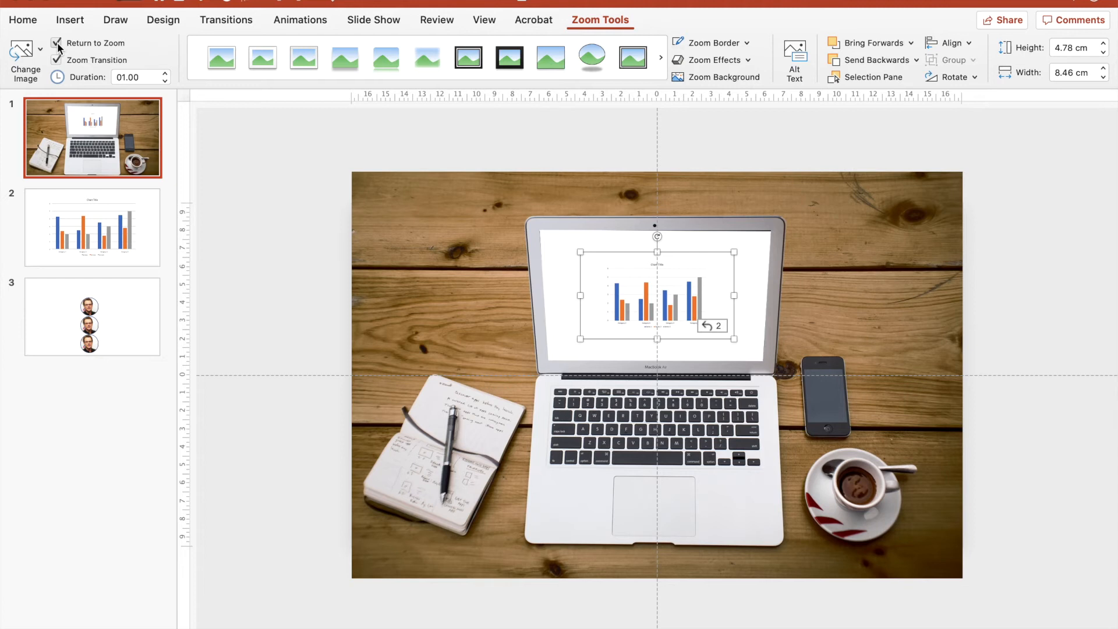
pyautogui.click(56, 59)
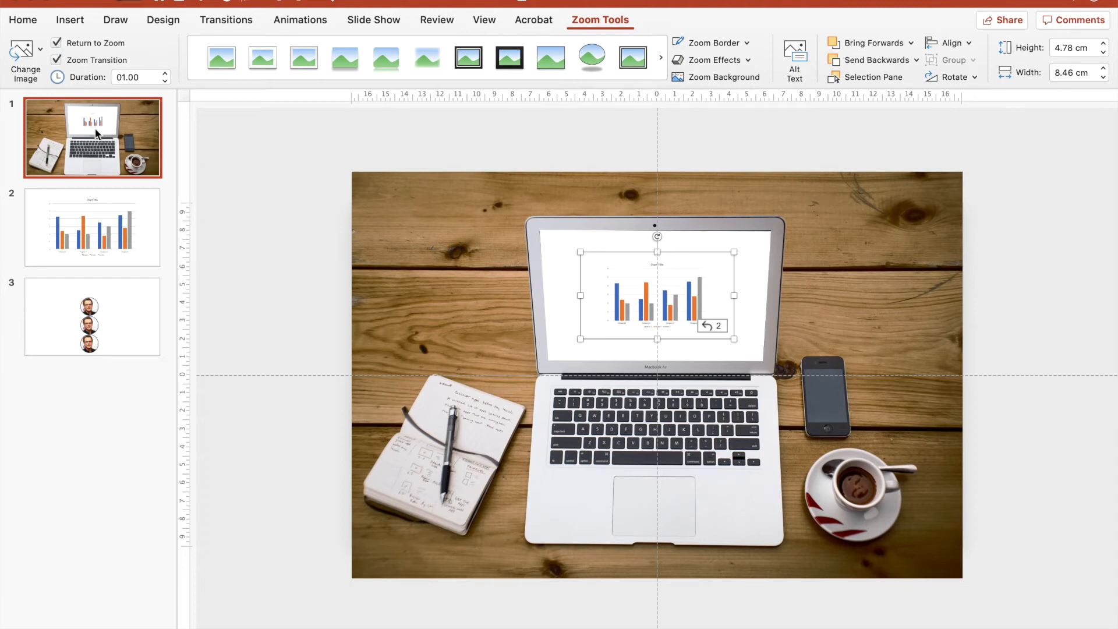
pyautogui.moveTo(100, 157)
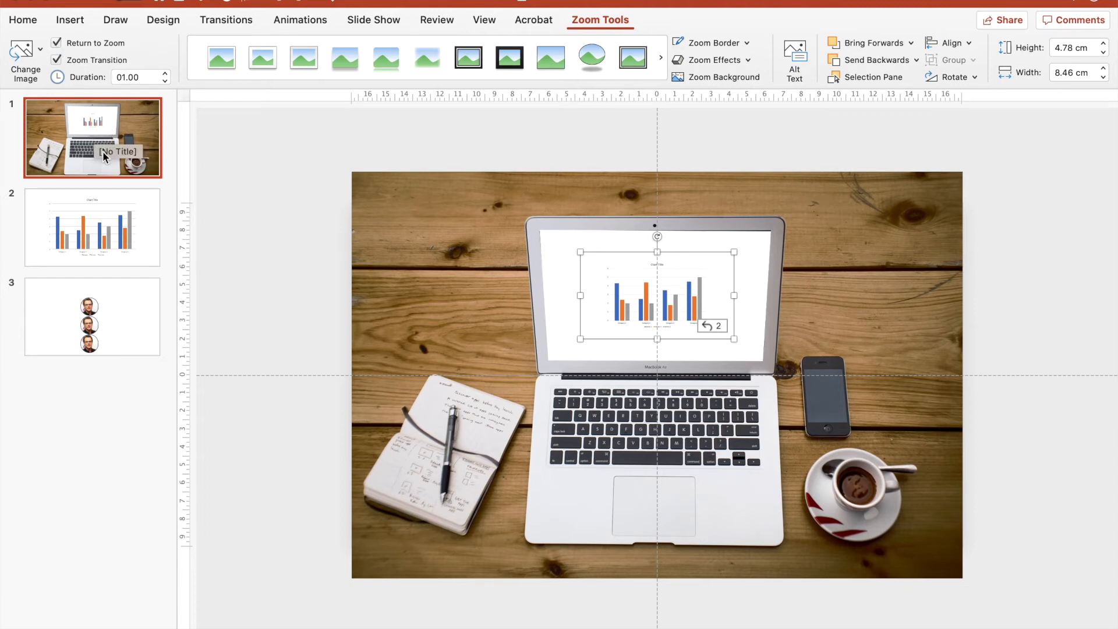
pyautogui.moveTo(104, 231)
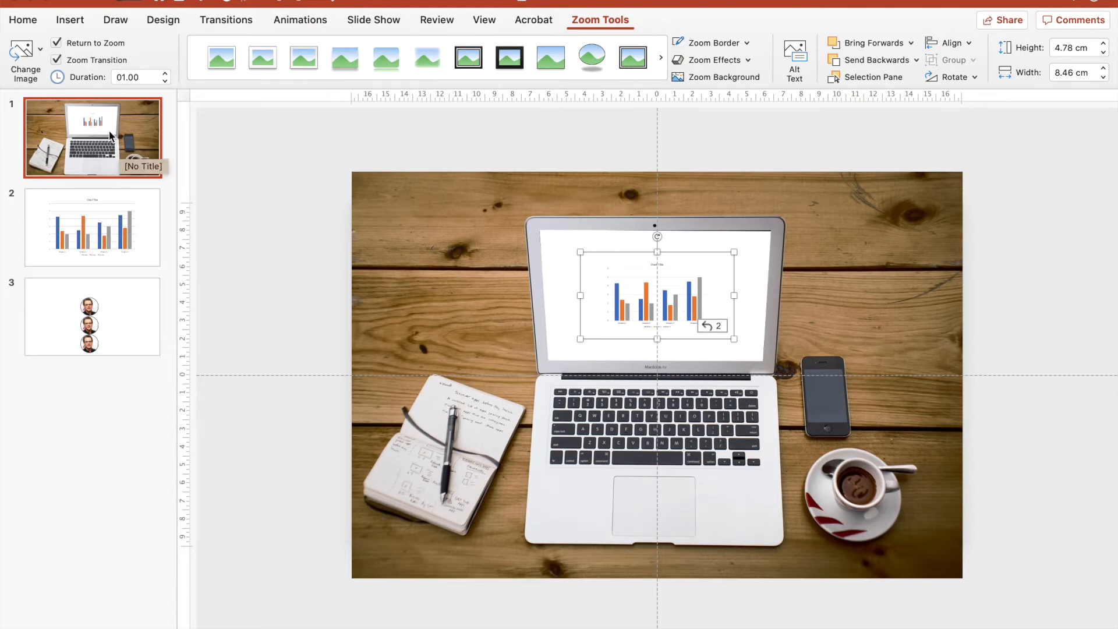
pyautogui.moveTo(168, 20)
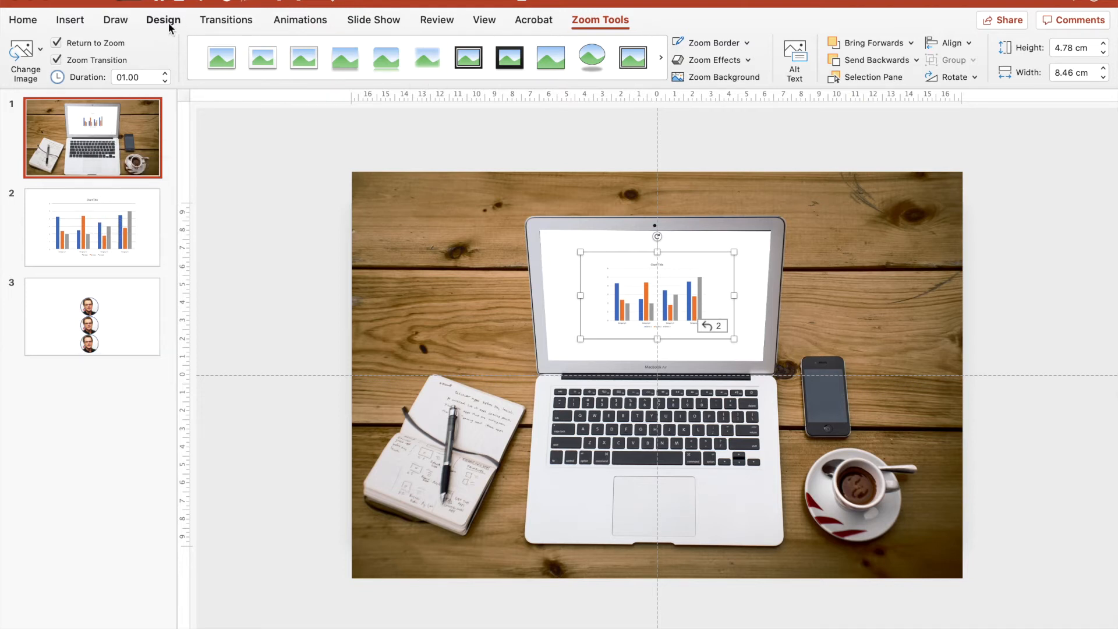
# Step: Insert a Slide Zoom of slide 3, Team, and drag it over the phone
pyautogui.click(70, 18)
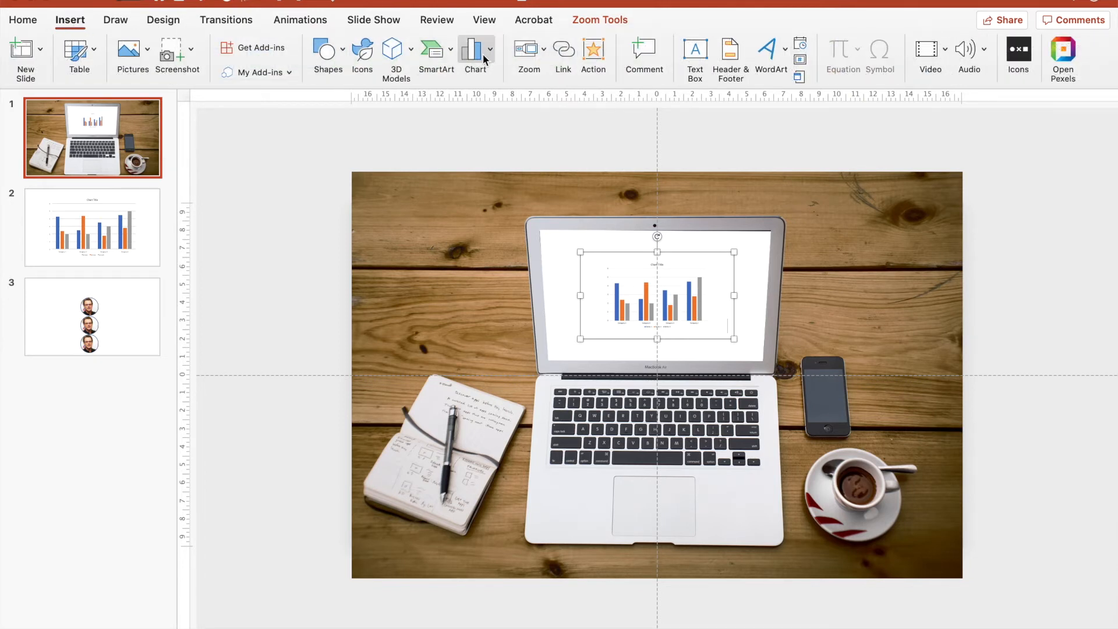
pyautogui.click(528, 49)
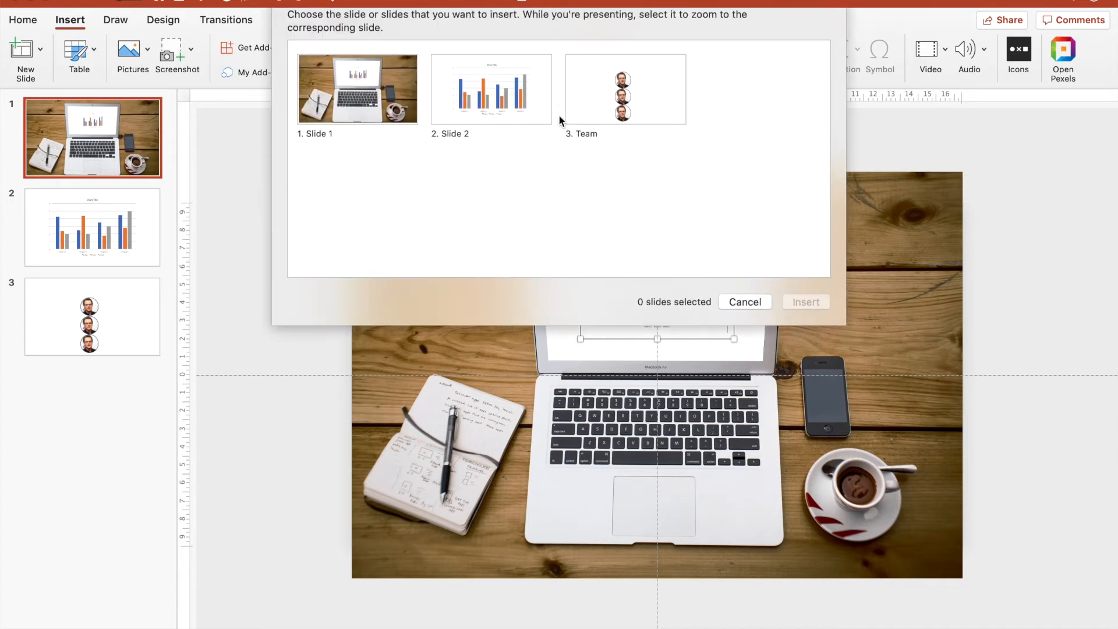
pyautogui.click(625, 105)
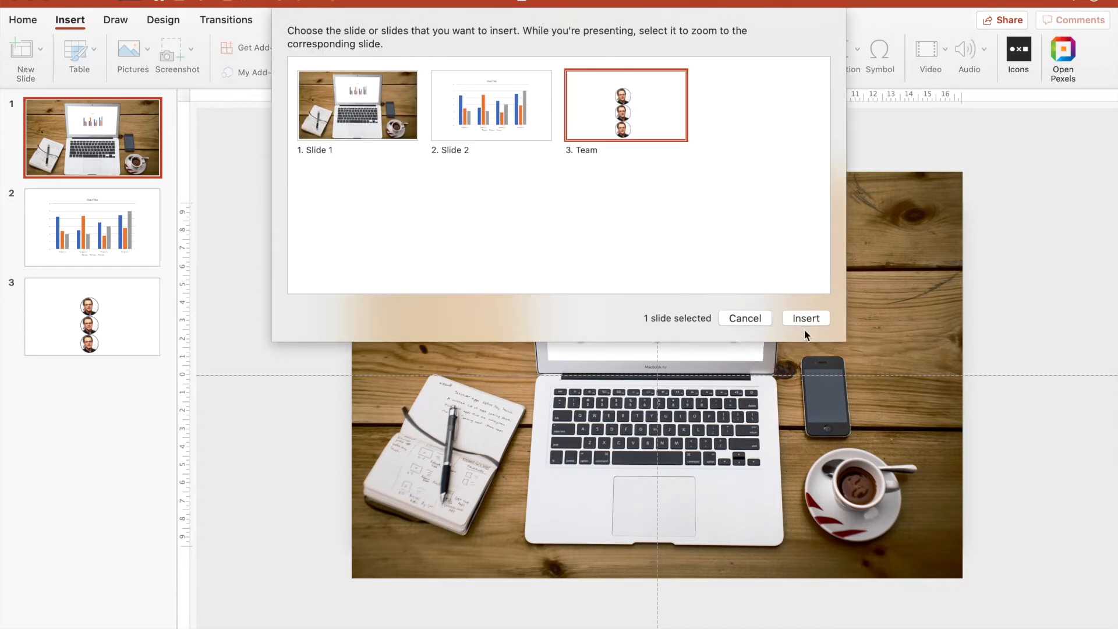
pyautogui.click(806, 318)
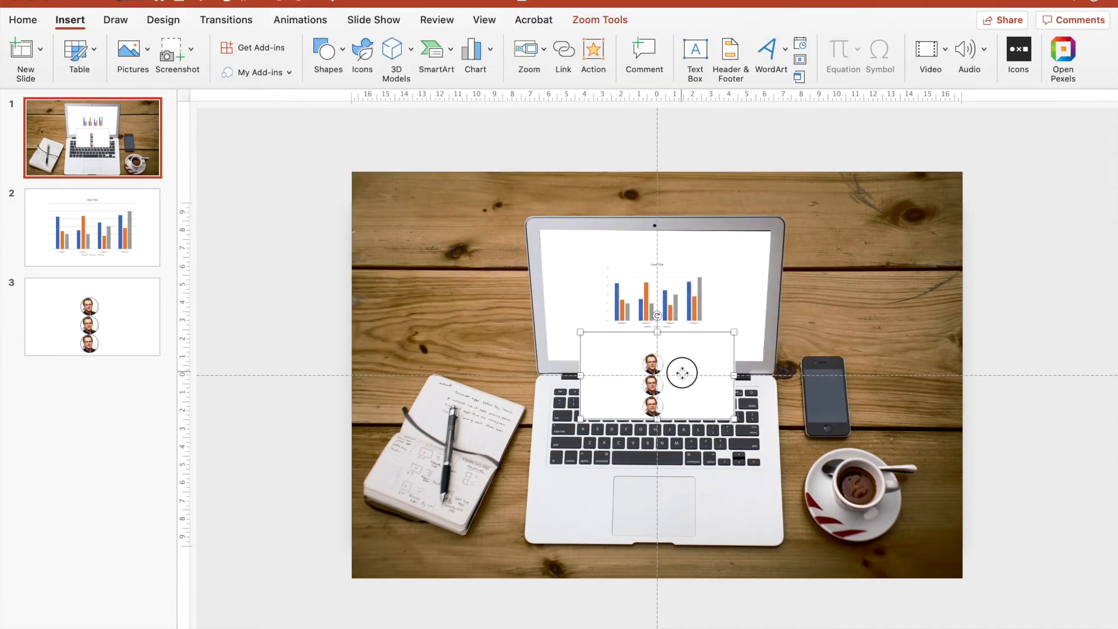
pyautogui.moveTo(682, 385); pyautogui.dragTo(847, 351)
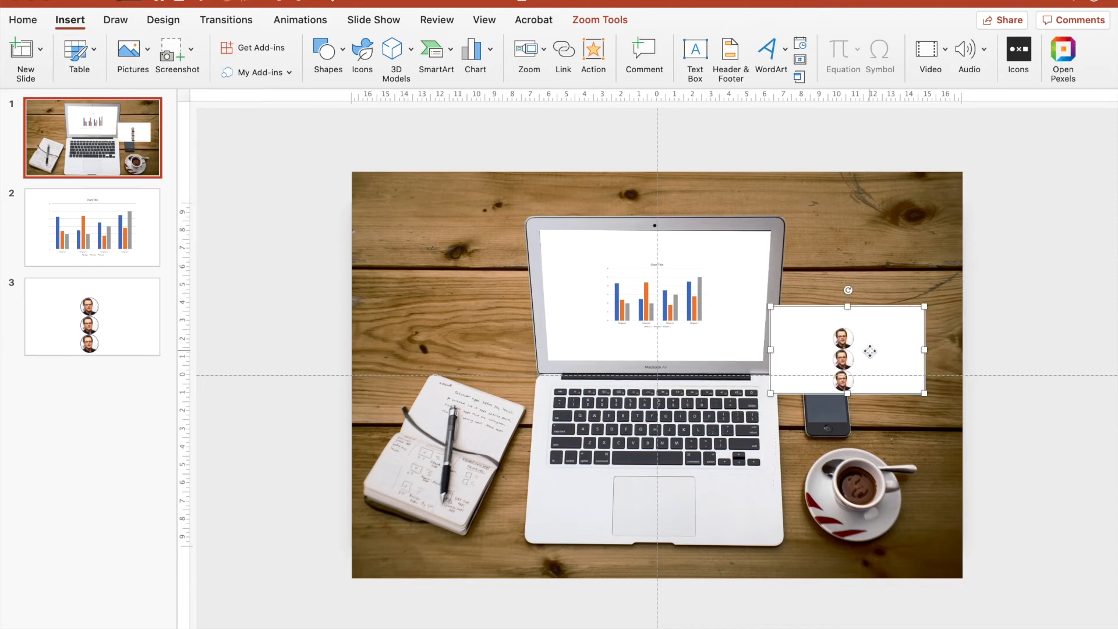
pyautogui.moveTo(869, 351); pyautogui.dragTo(888, 341)
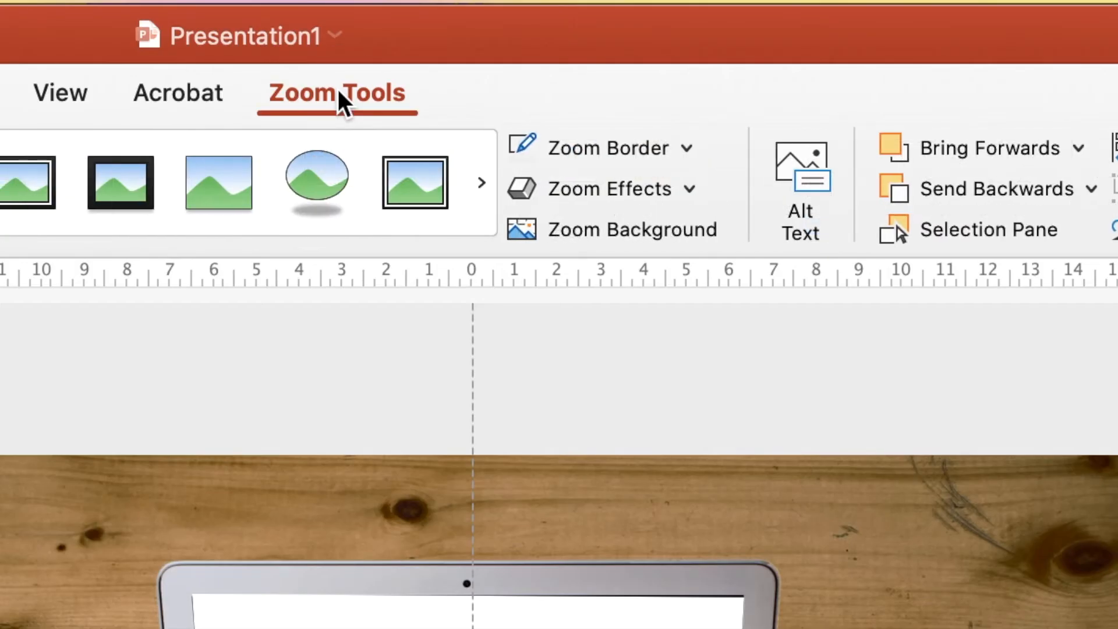
# Step: Turn on Zoom Background for the Team zoom and nudge it onto the phone screen
pyautogui.click(687, 148)
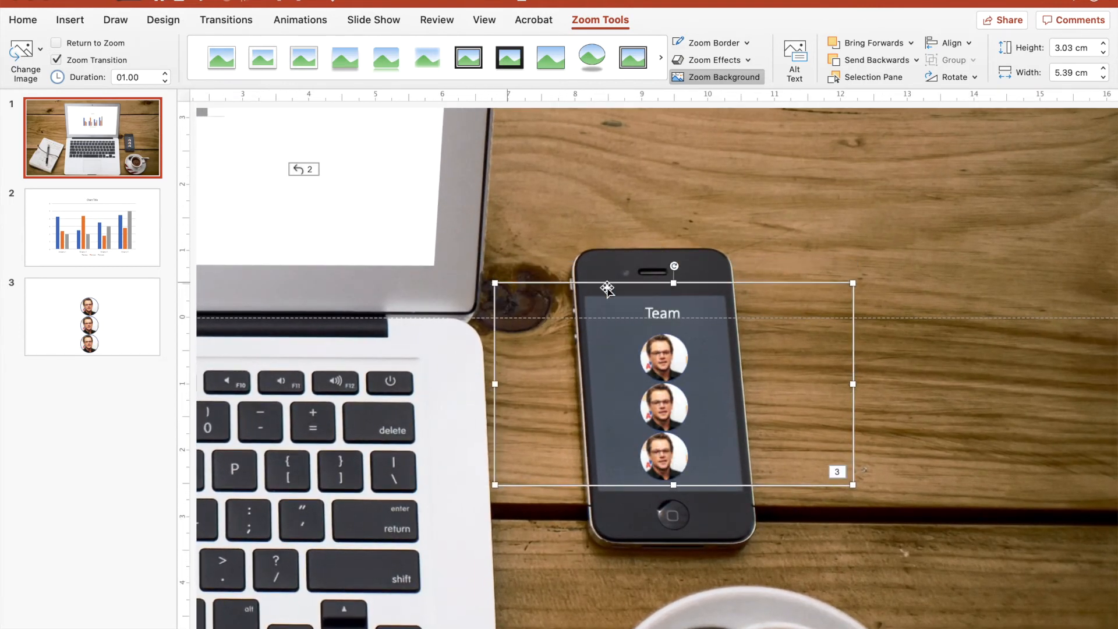
pyautogui.moveTo(675, 266); pyautogui.dragTo(662, 265)
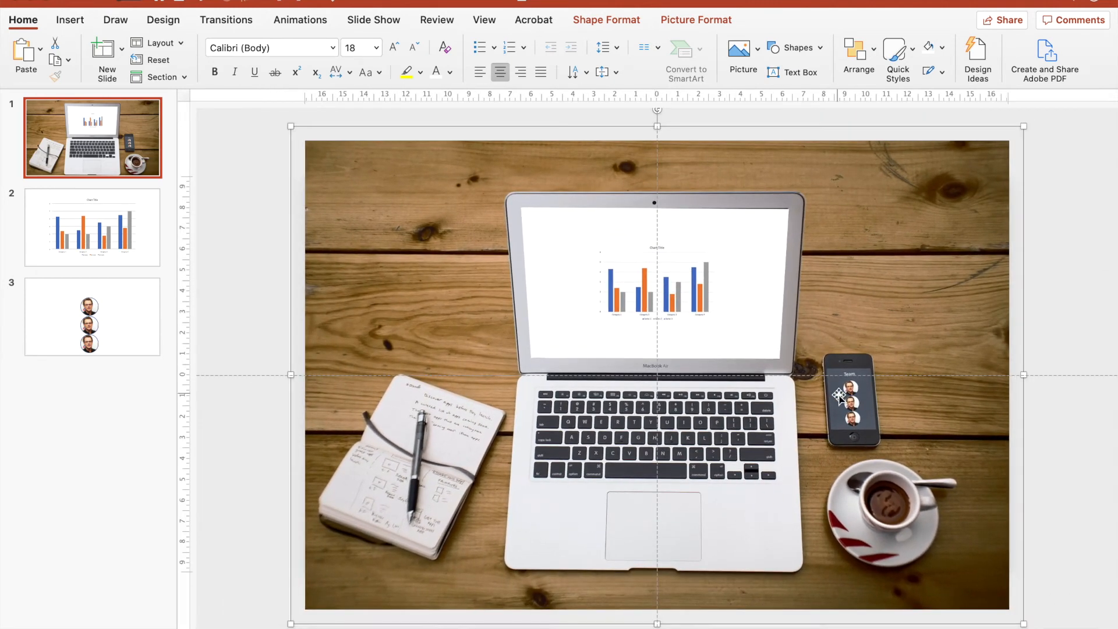
# Step: Enable Return to Zoom on the Team zoom and start the slideshow with F5
pyautogui.click(847, 400)
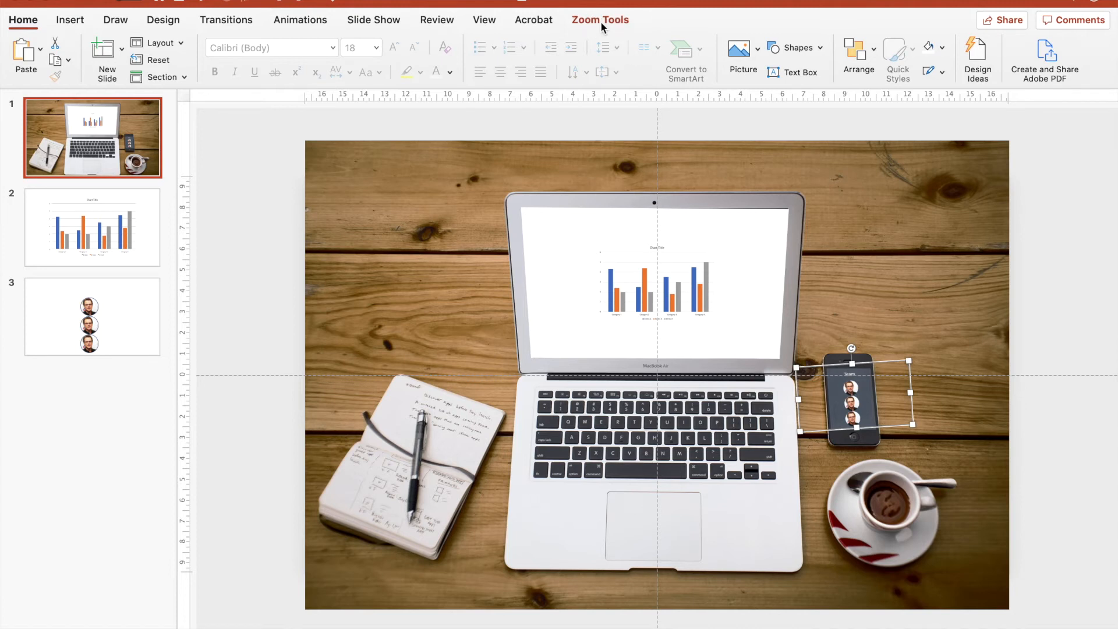
pyautogui.click(600, 19)
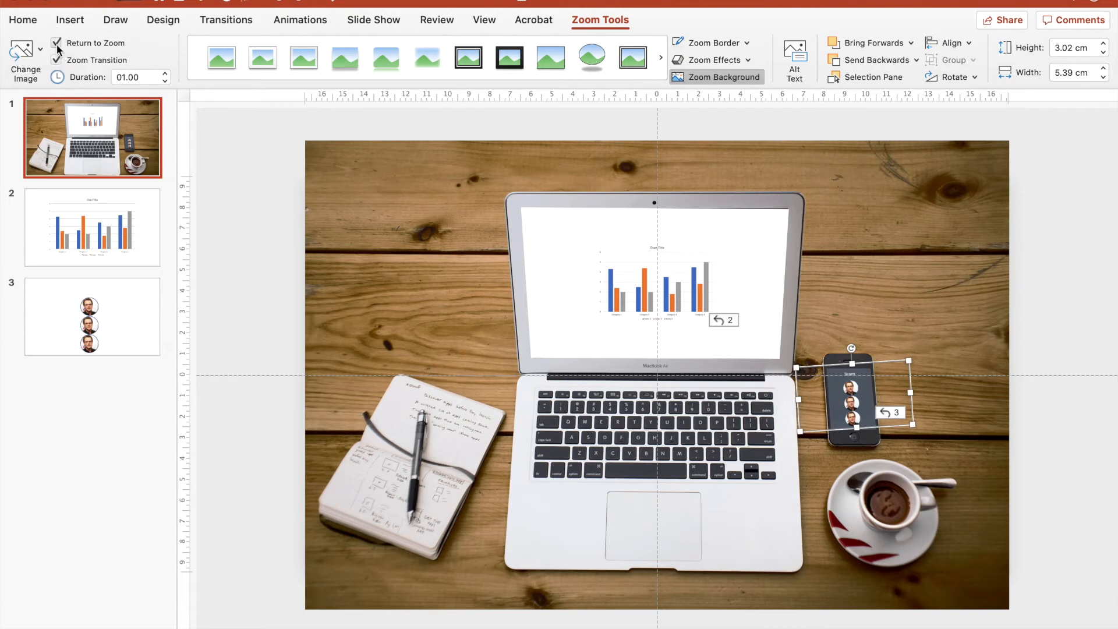
pyautogui.click(261, 226)
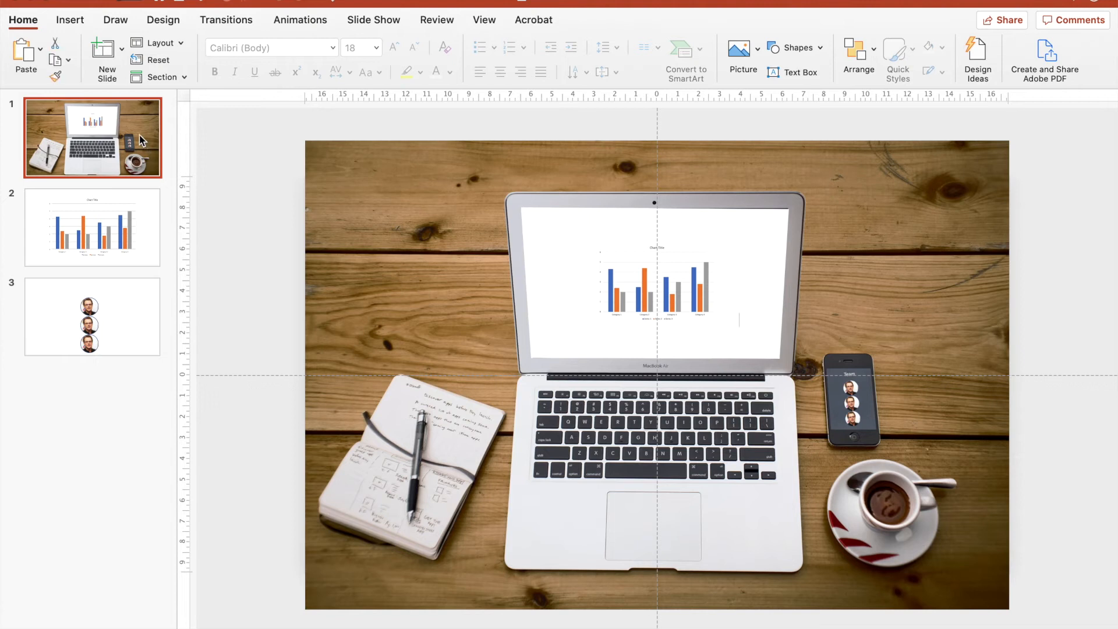
pyautogui.moveTo(244, 185)
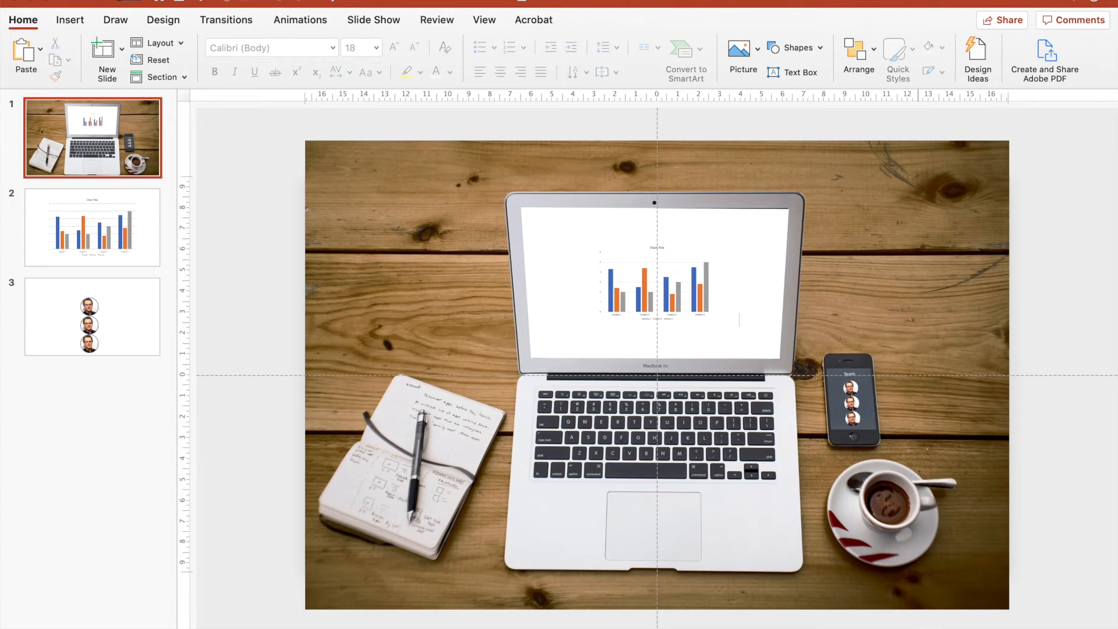
pyautogui.press('F5')
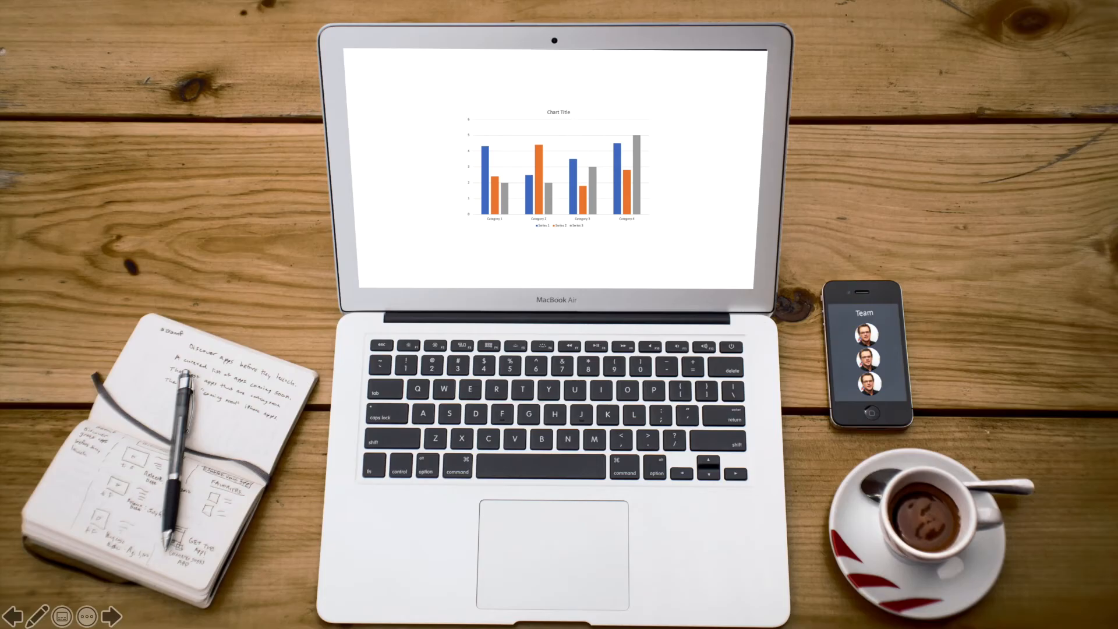
pyautogui.moveTo(753, 472)
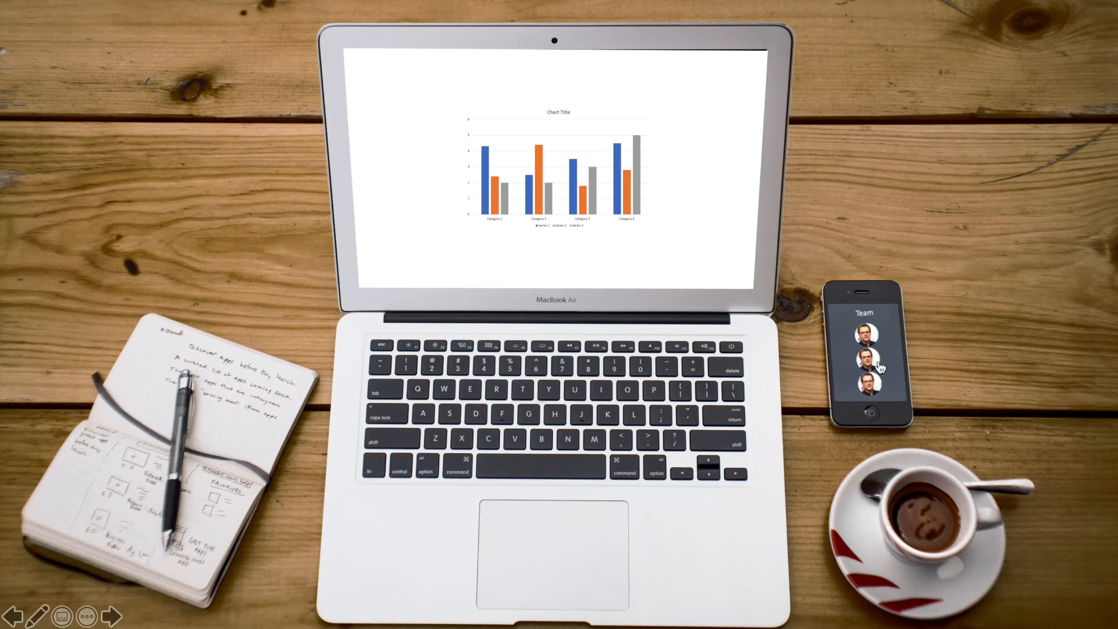
pyautogui.moveTo(883, 368)
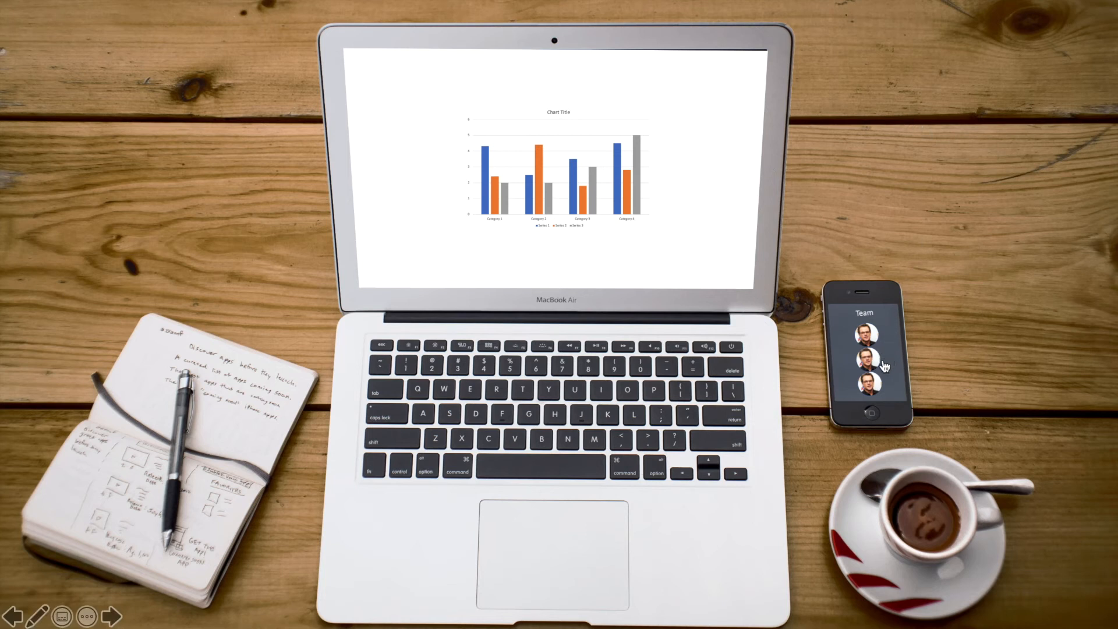